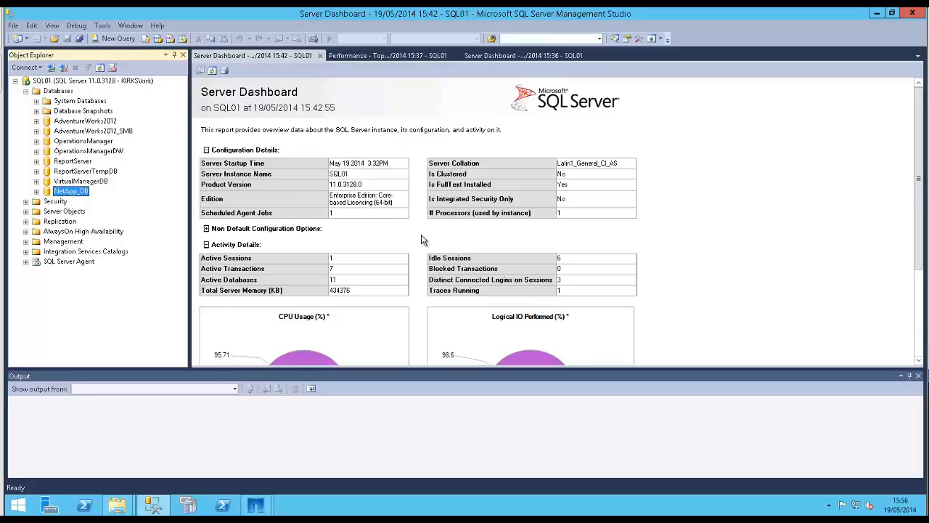
{"action": "mouse_move", "coordinate": [85, 203]}
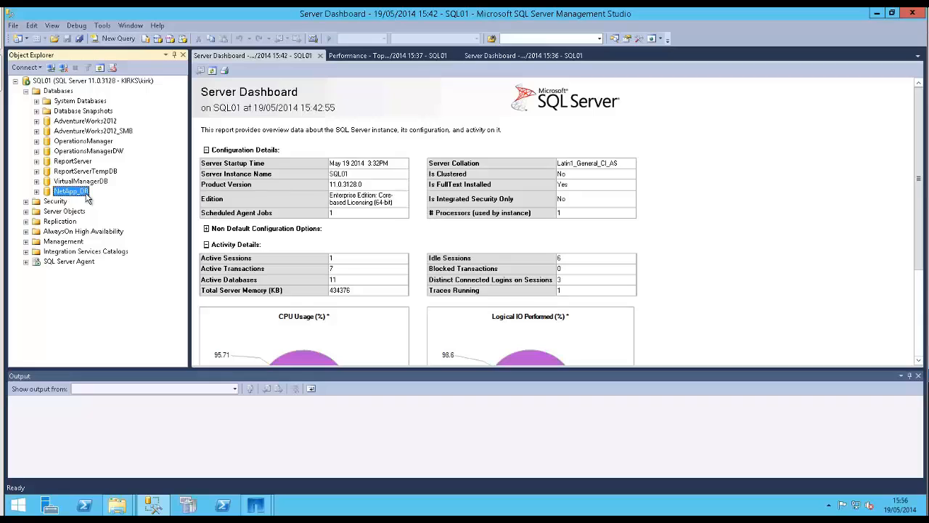
{"action": "mouse_move", "coordinate": [802, 156]}
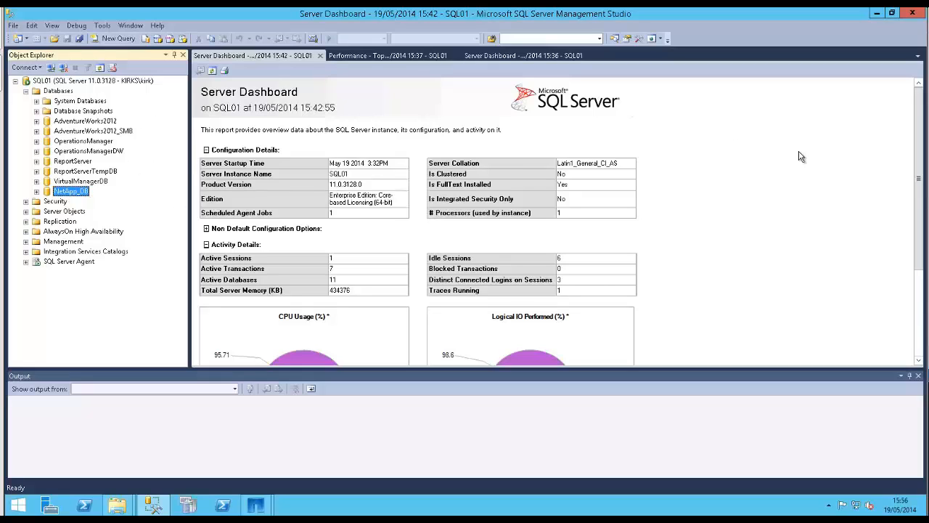
{"action": "mouse_move", "coordinate": [73, 201]}
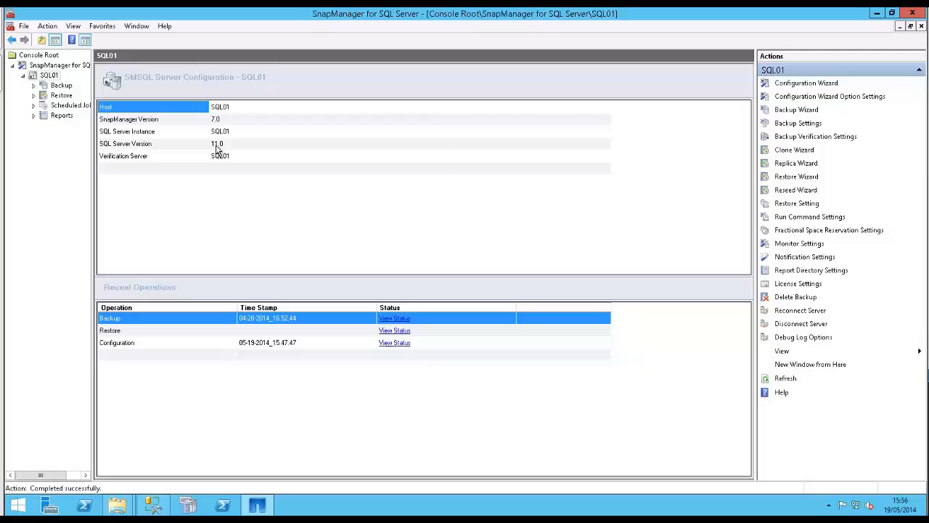
{"action": "mouse_move", "coordinate": [616, 159]}
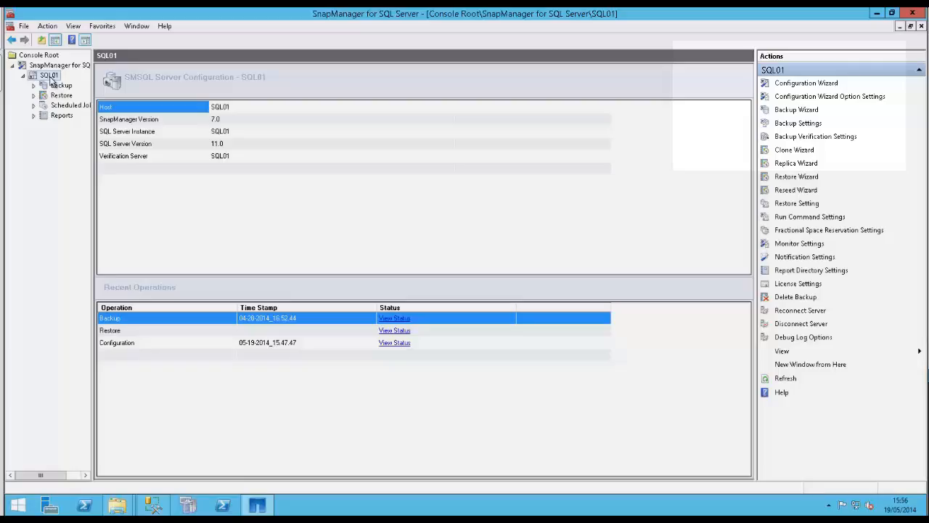
- Launch the Configuration Wizard for SQL01 and move past its welcome page
{"action": "left_click", "coordinate": [803, 82]}
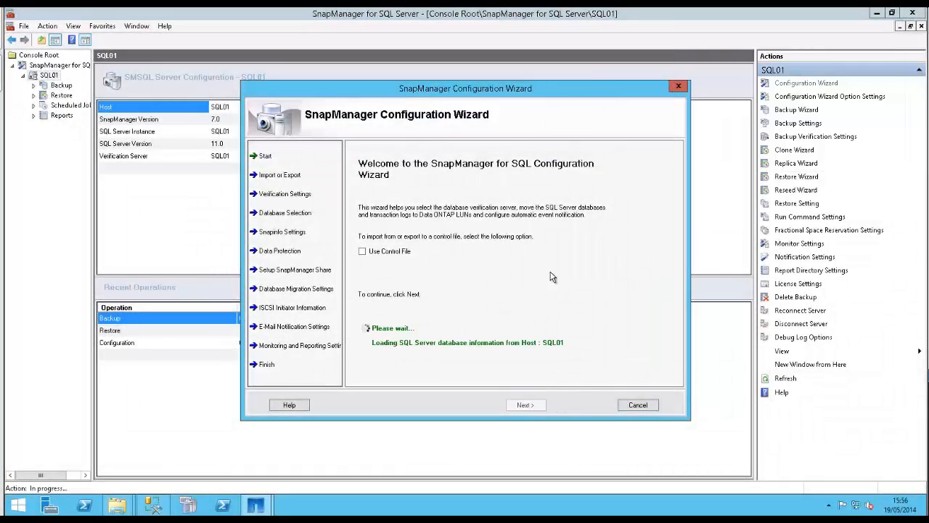
{"action": "mouse_move", "coordinate": [388, 310]}
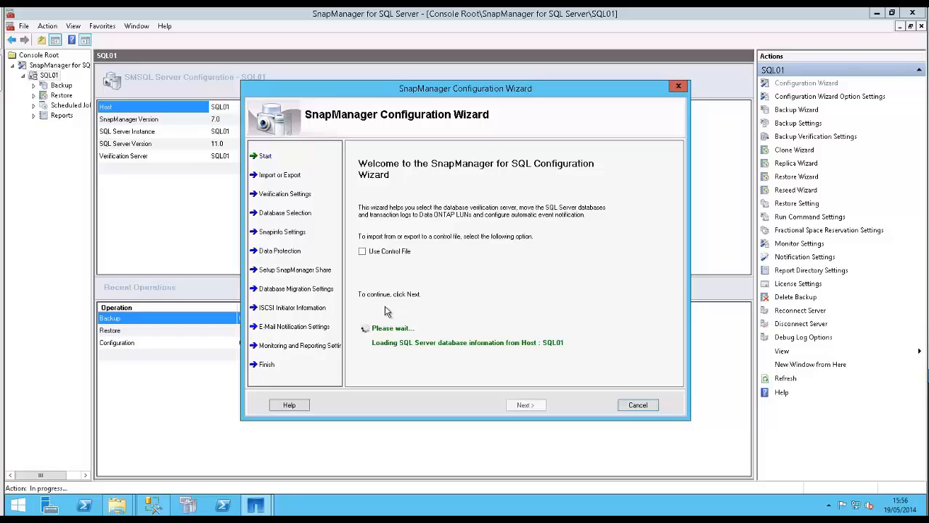
{"action": "mouse_move", "coordinate": [434, 236]}
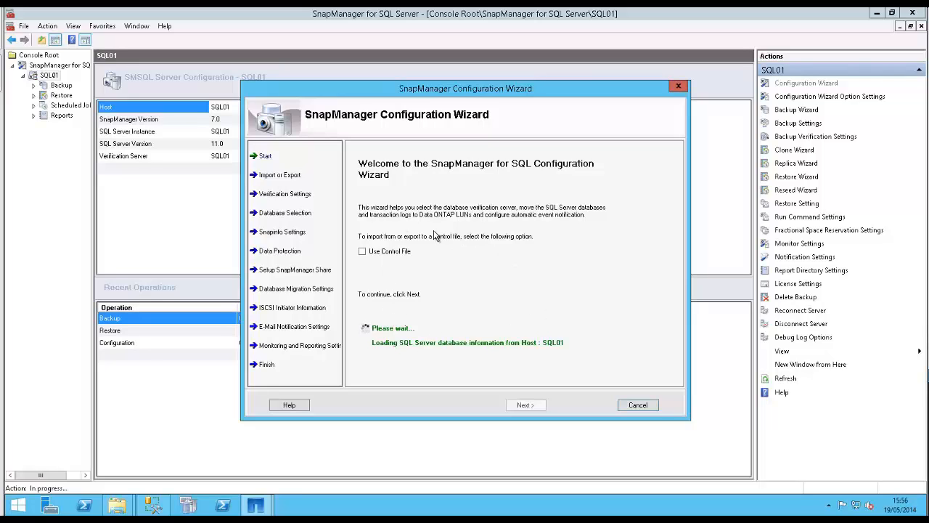
{"action": "left_click", "coordinate": [525, 404]}
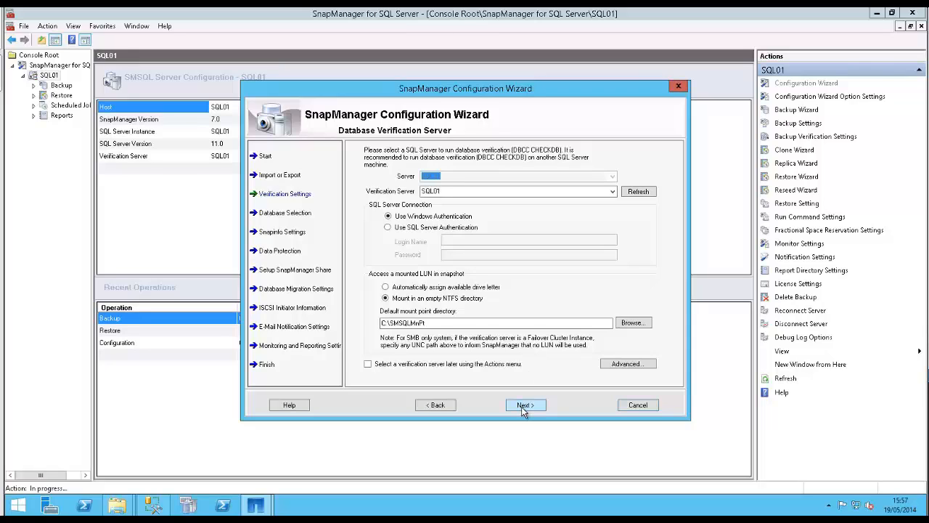
- Keep SQL01 as verification server and expand SQL01 to list NetApp_DB's data and log files
{"action": "left_click", "coordinate": [526, 405]}
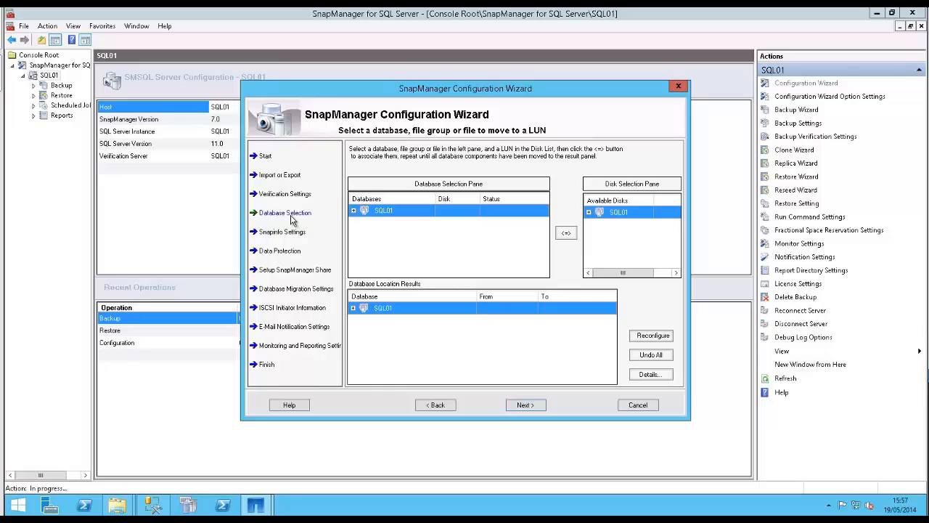
{"action": "left_click", "coordinate": [353, 210]}
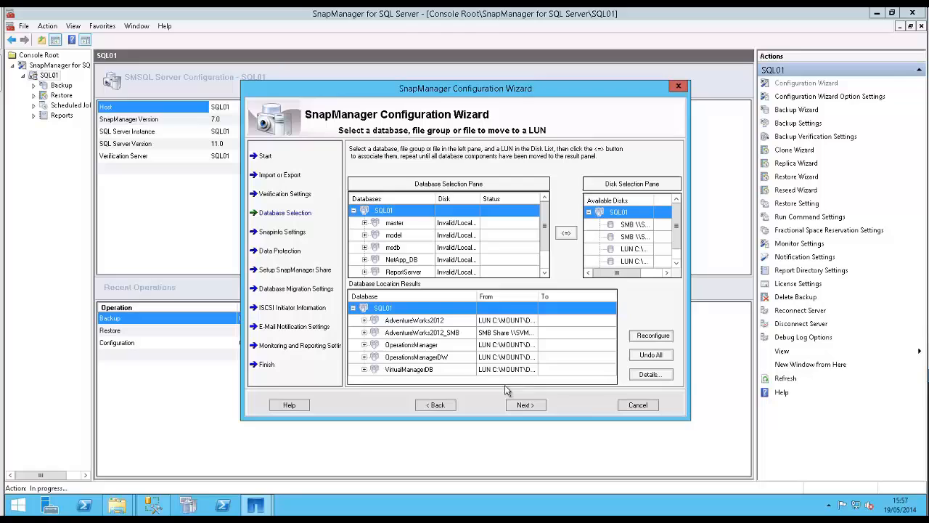
{"action": "mouse_move", "coordinate": [413, 232]}
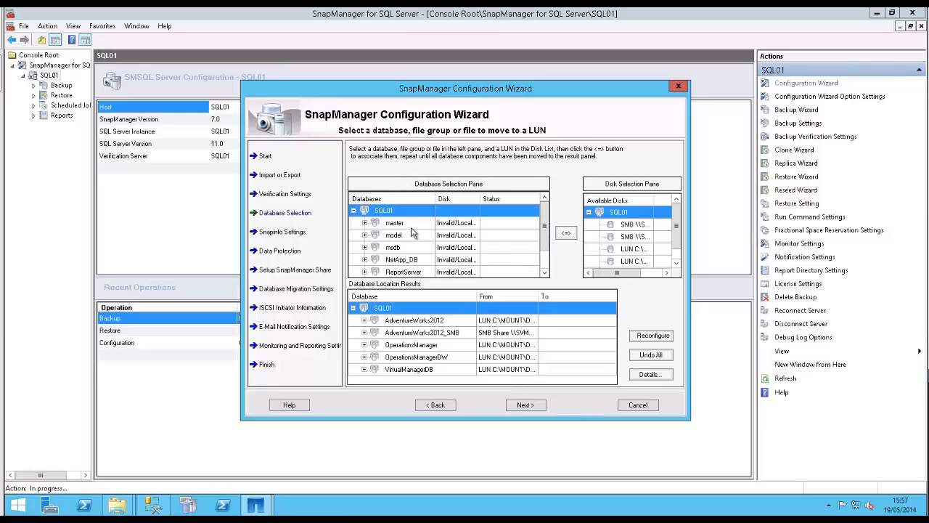
{"action": "scroll", "scroll_direction": "down", "scroll_amount": 3}
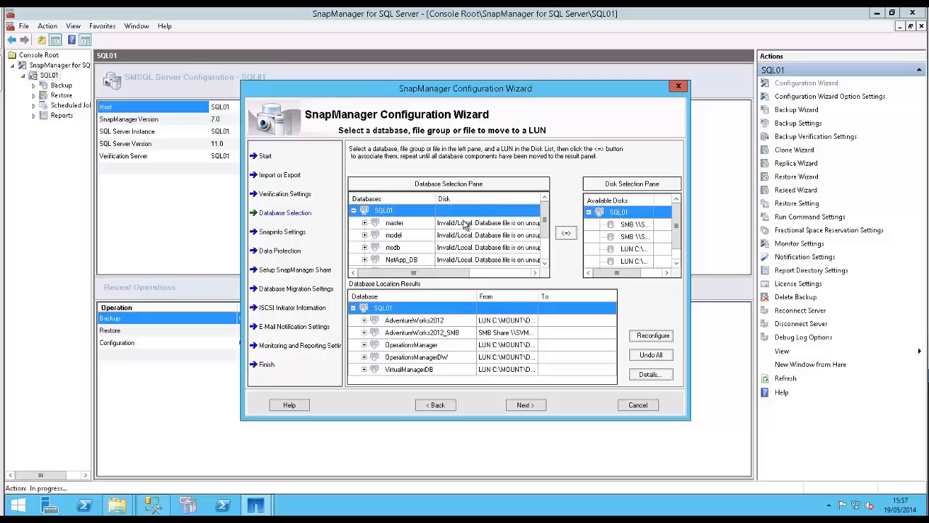
{"action": "mouse_move", "coordinate": [443, 231]}
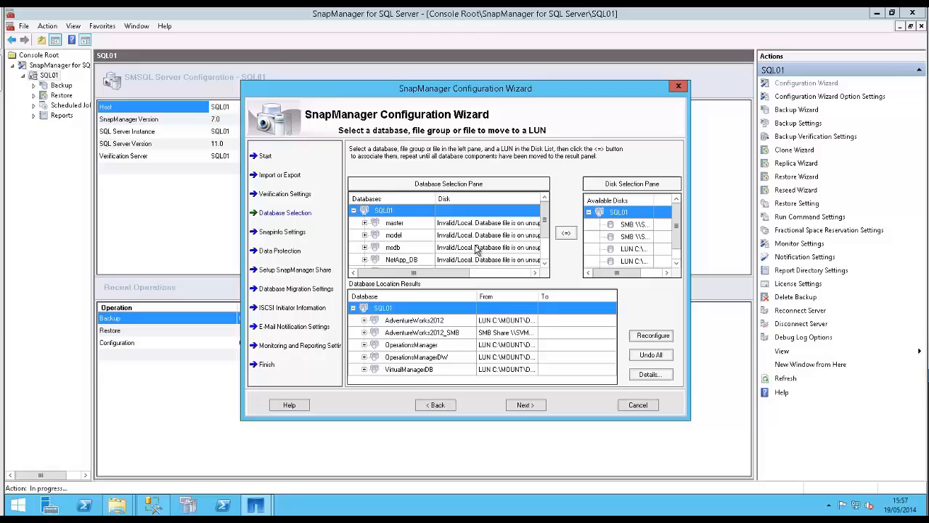
{"action": "scroll", "scroll_direction": "down", "scroll_amount": 3}
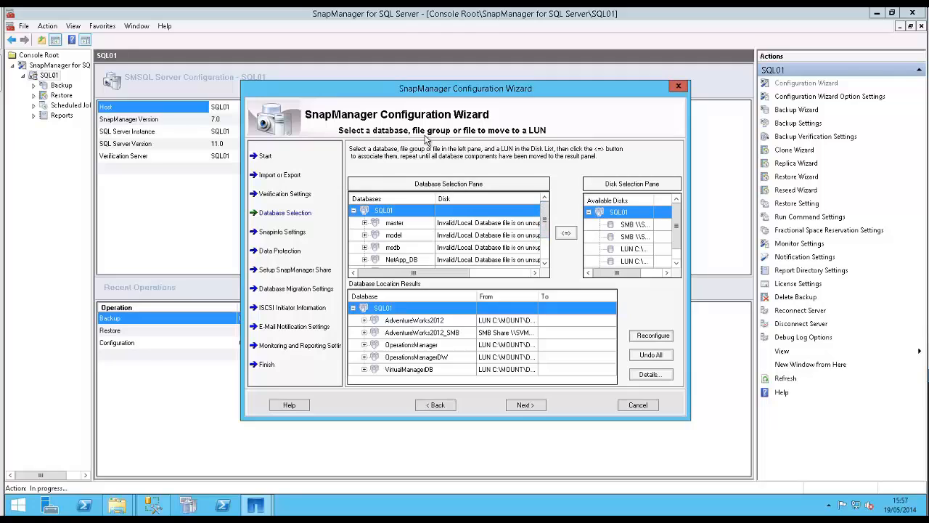
{"action": "mouse_move", "coordinate": [575, 248]}
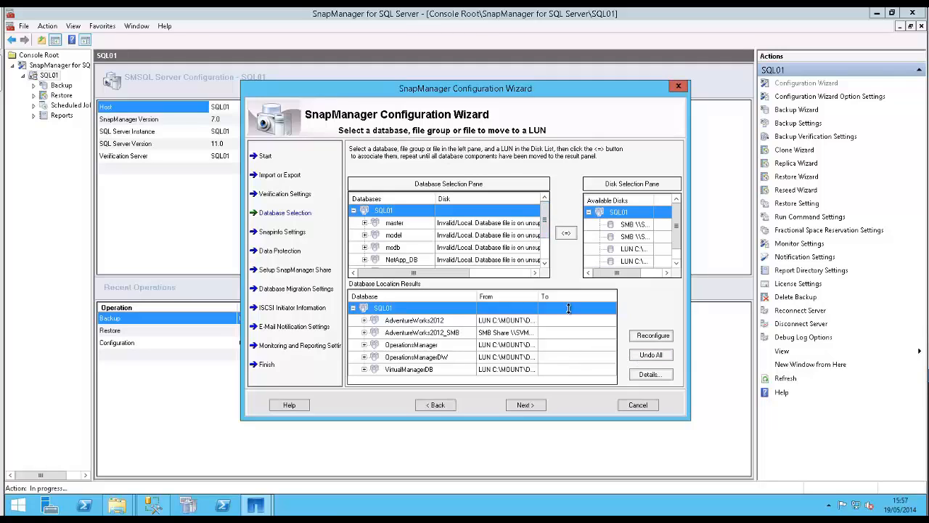
{"action": "scroll", "scroll_direction": "down", "scroll_amount": 3}
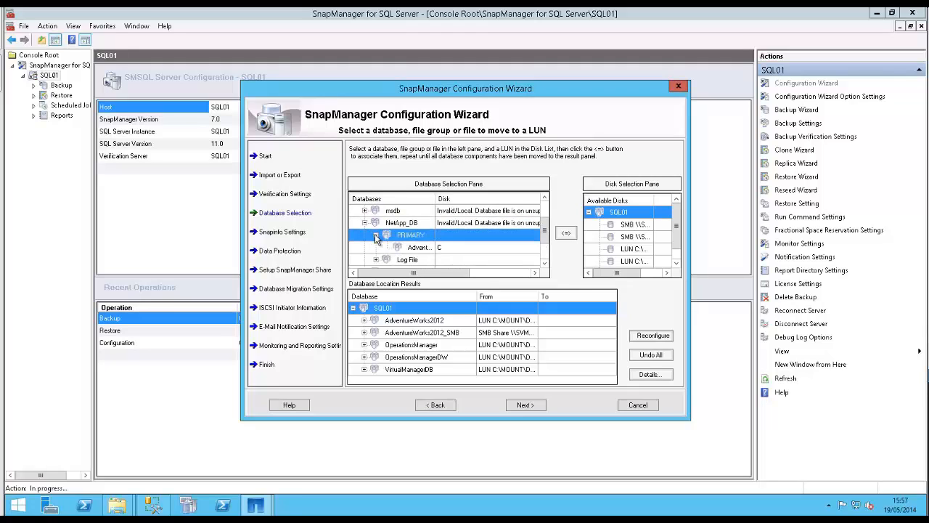
- Move NetApp_DB's AdventureWorks2012 primary data file onto the C:\Mount\DB\ LUN
{"action": "left_click", "coordinate": [420, 247]}
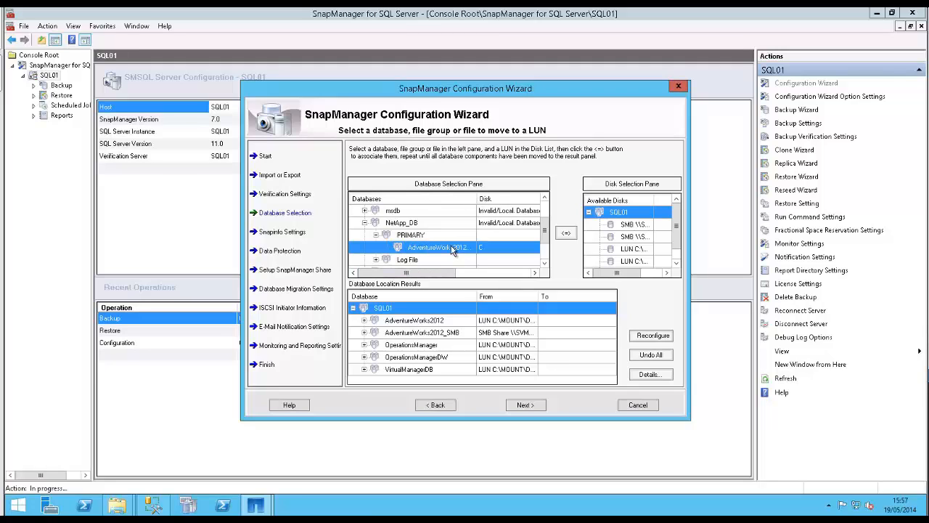
{"action": "mouse_move", "coordinate": [488, 250]}
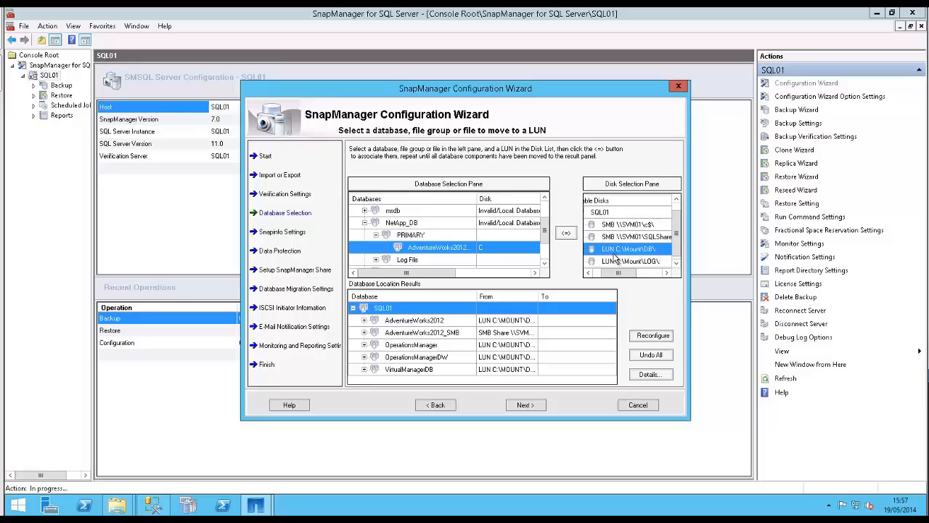
{"action": "mouse_move", "coordinate": [622, 224]}
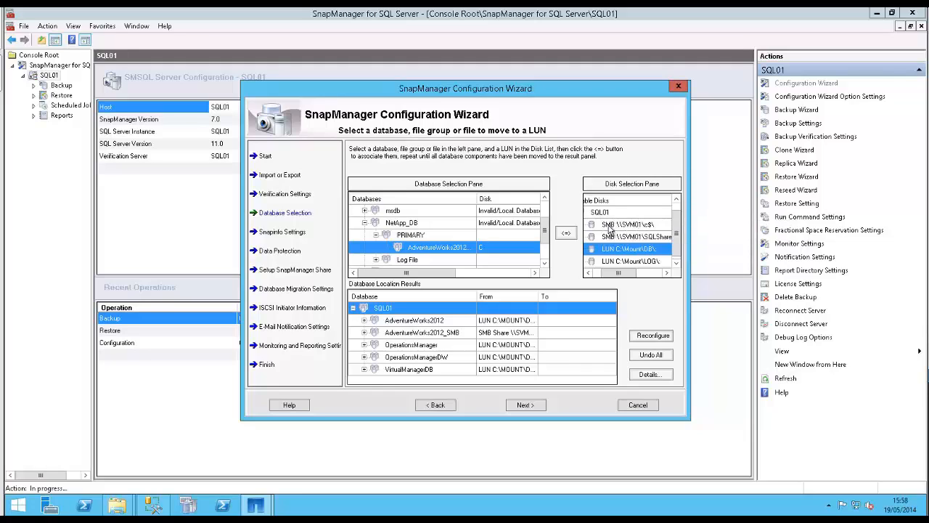
{"action": "mouse_move", "coordinate": [624, 247]}
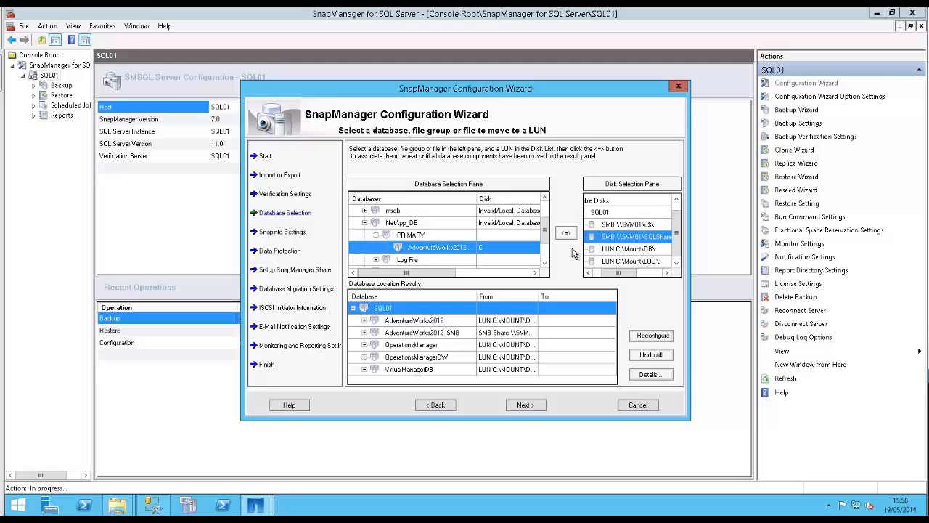
{"action": "left_click", "coordinate": [628, 249]}
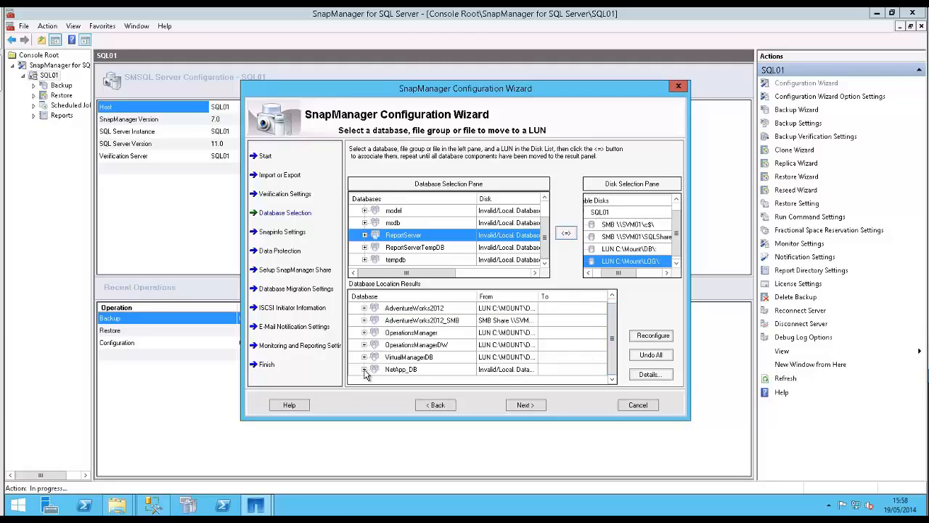
- Expand NetApp_DB in the results to confirm data goes to C:\Mount\DB\, log to C:\Mount\LOG\
{"action": "left_click", "coordinate": [364, 369]}
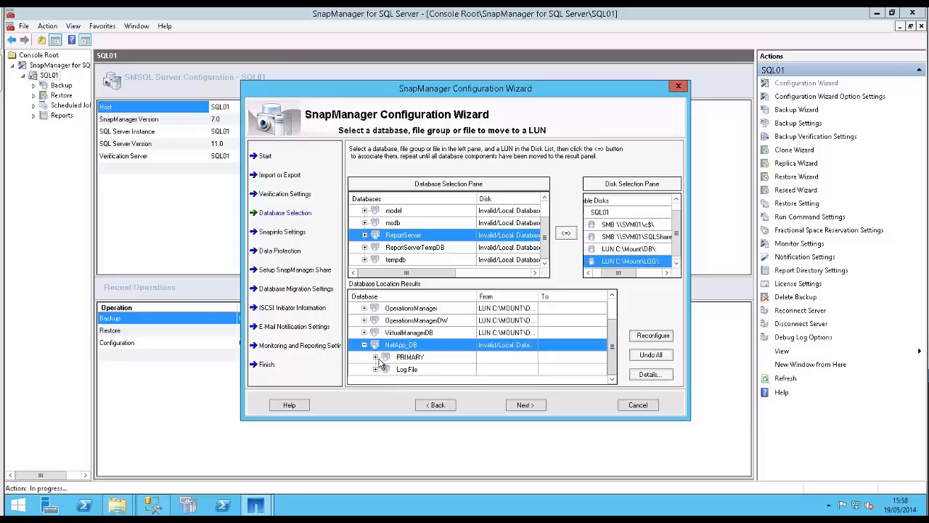
{"action": "left_click", "coordinate": [374, 356]}
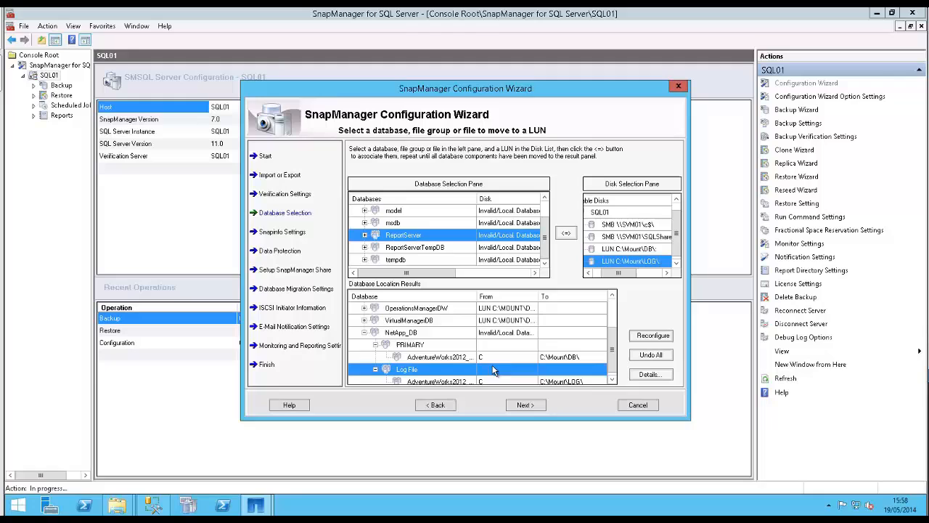
{"action": "scroll", "scroll_direction": "down", "scroll_amount": 3}
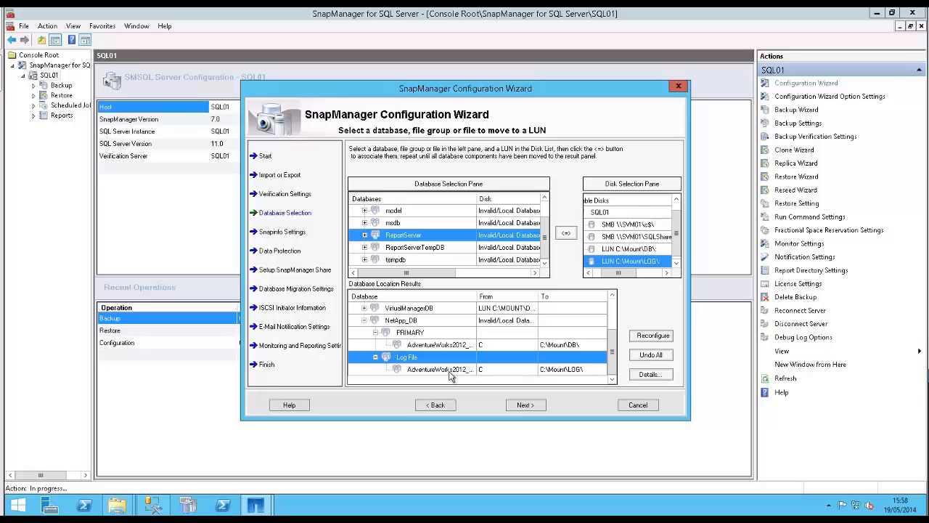
{"action": "left_click", "coordinate": [440, 369]}
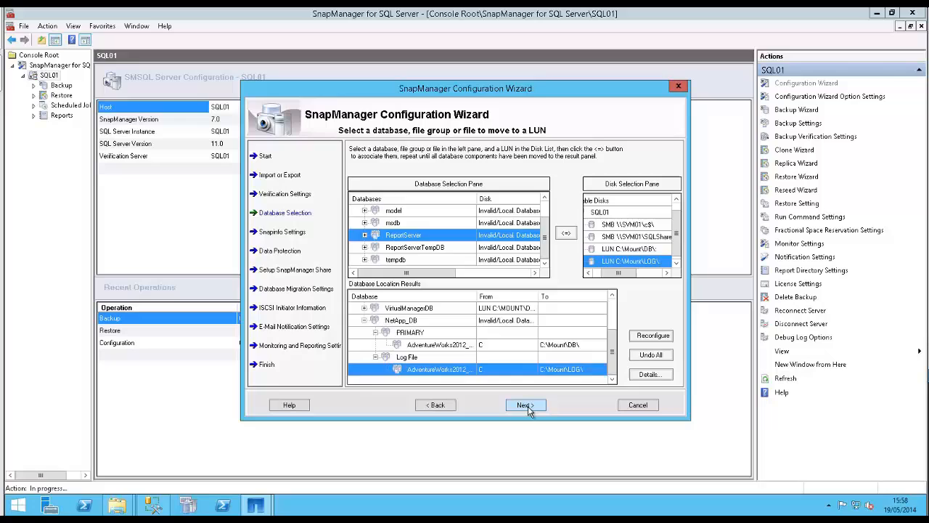
- Accept the database moves and keep the current SnapInfo directory settings
{"action": "left_click", "coordinate": [525, 405]}
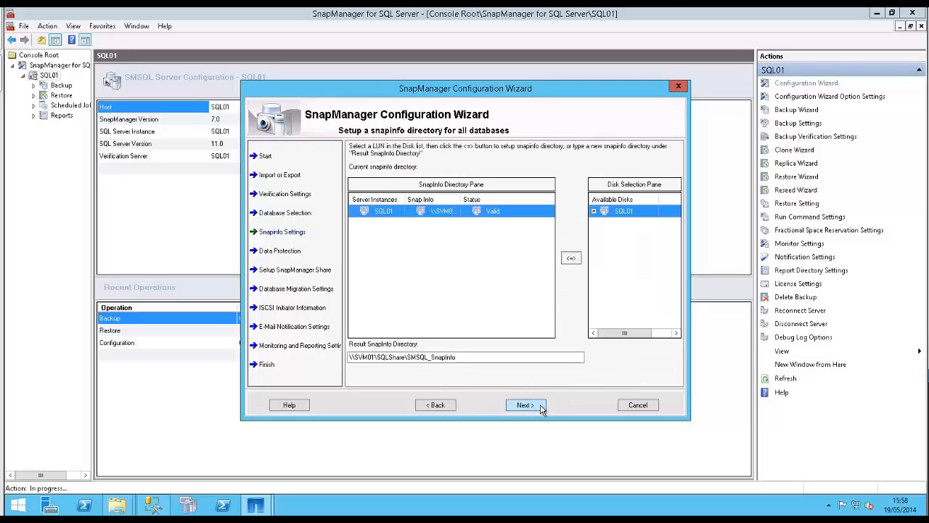
{"action": "left_click", "coordinate": [525, 405]}
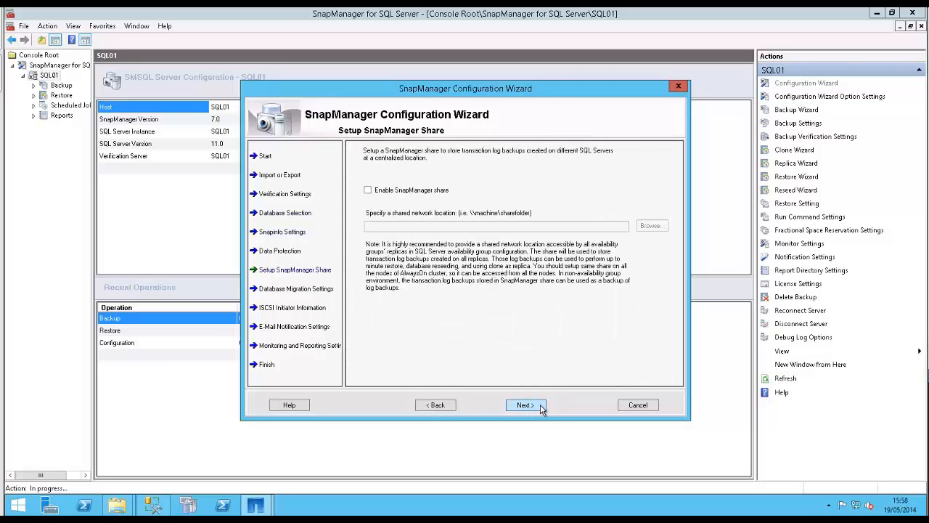
{"action": "left_click", "coordinate": [524, 405]}
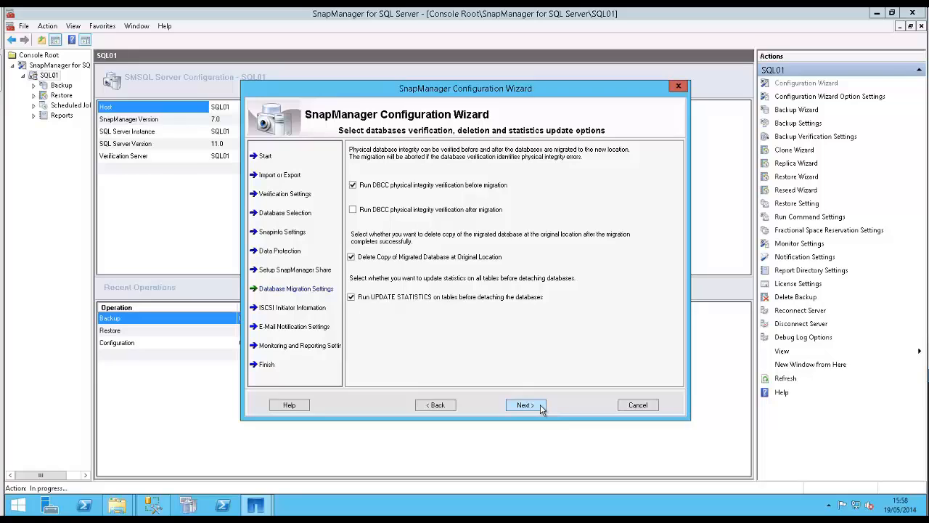
{"action": "mouse_move", "coordinate": [376, 195]}
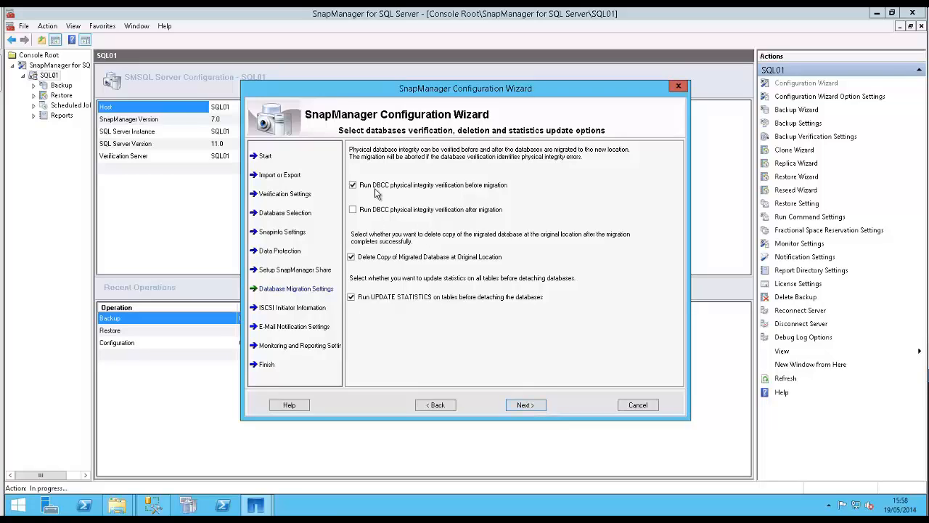
{"action": "mouse_move", "coordinate": [446, 189]}
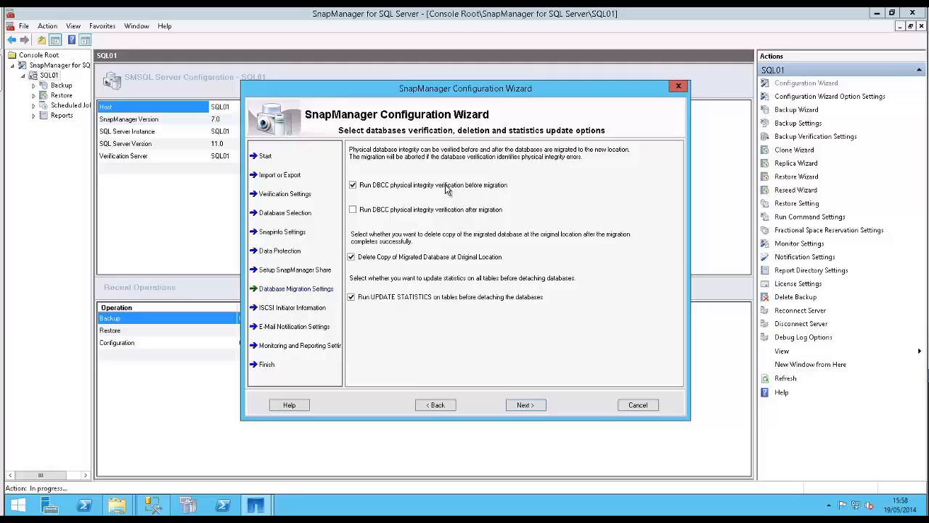
{"action": "mouse_move", "coordinate": [491, 201]}
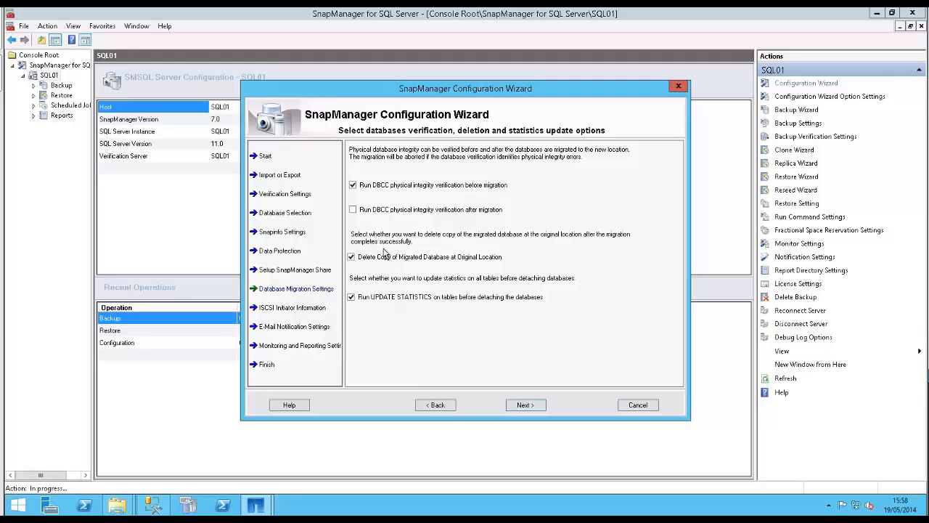
{"action": "mouse_move", "coordinate": [500, 257]}
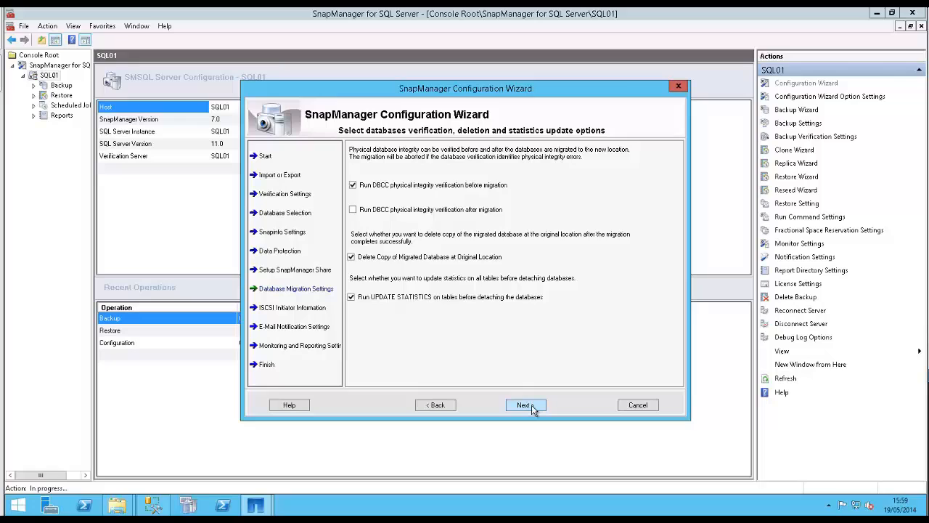
- Accept the migration options, default e-mail notification, and monitoring settings to reach the summary
{"action": "left_click", "coordinate": [526, 405]}
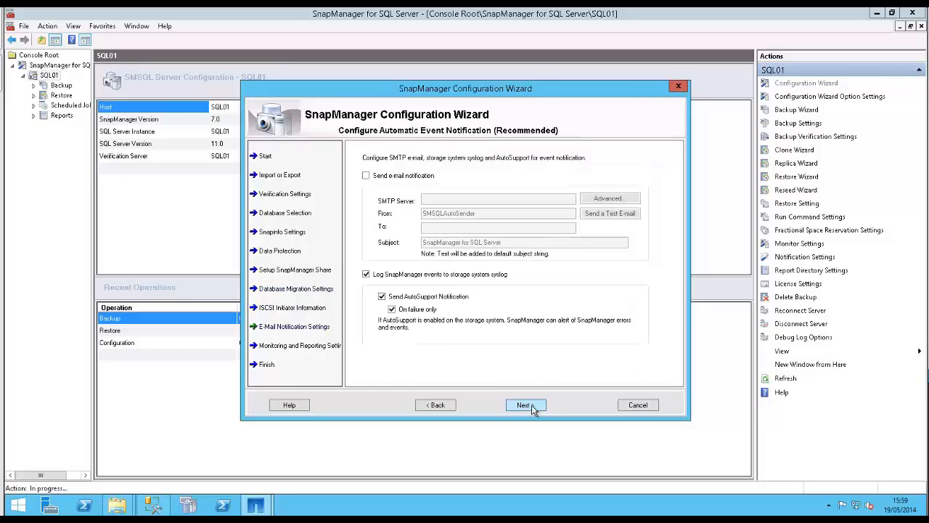
{"action": "left_click", "coordinate": [526, 404]}
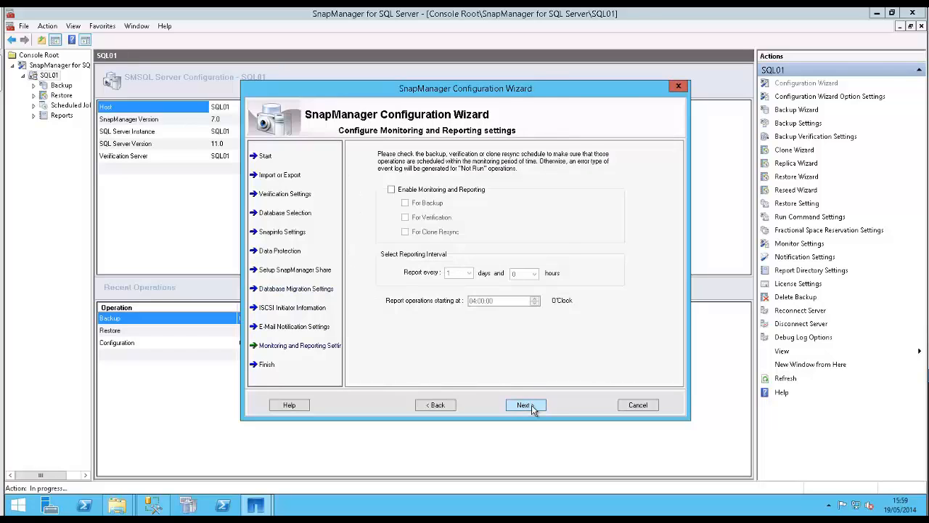
{"action": "left_click", "coordinate": [526, 404]}
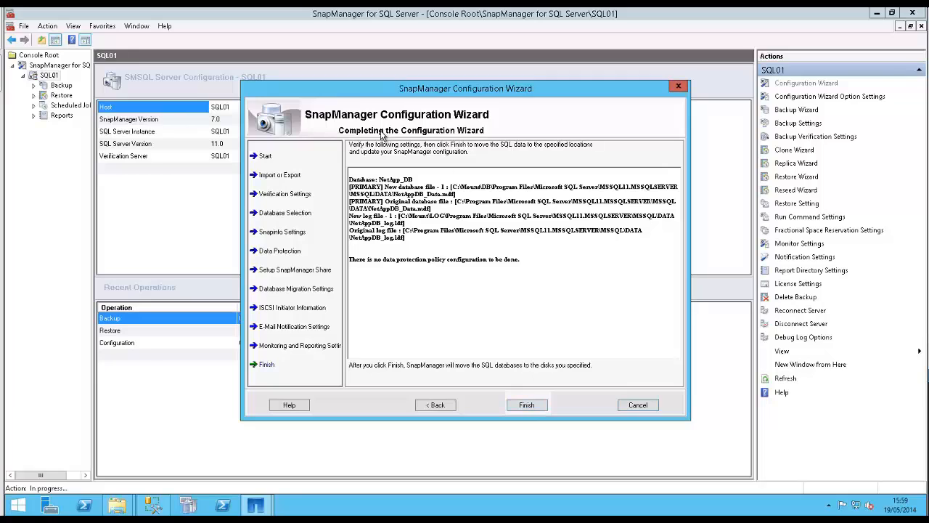
{"action": "mouse_move", "coordinate": [352, 167]}
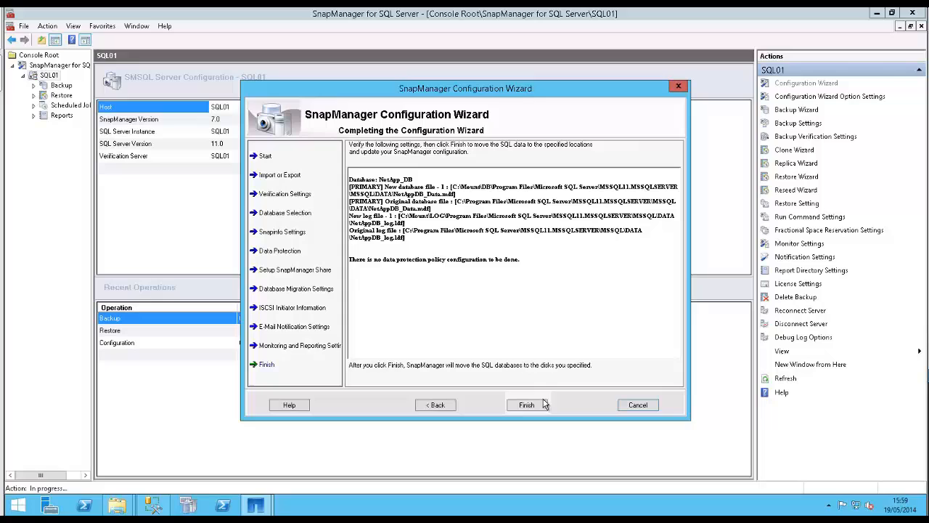
- Finish the wizard and follow the Task List and Configuration Report until migration completes
{"action": "left_click", "coordinate": [526, 404]}
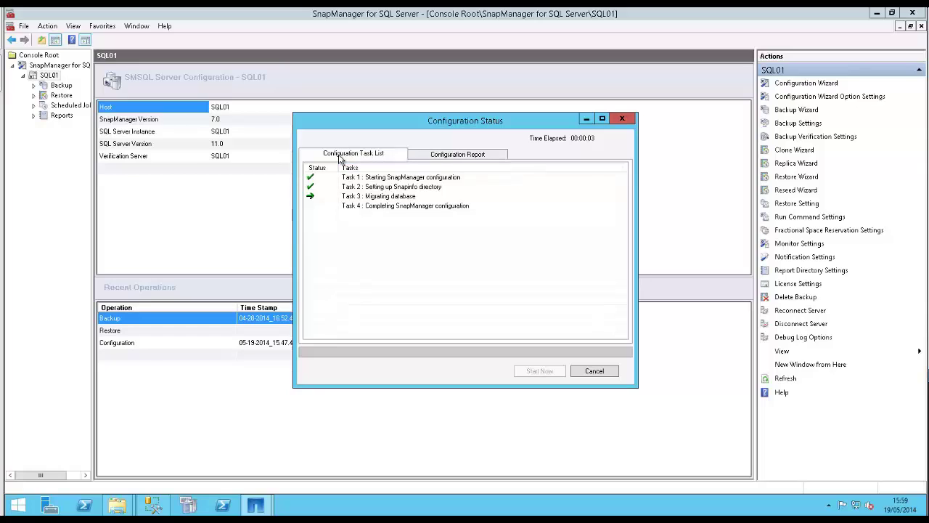
{"action": "mouse_move", "coordinate": [356, 225]}
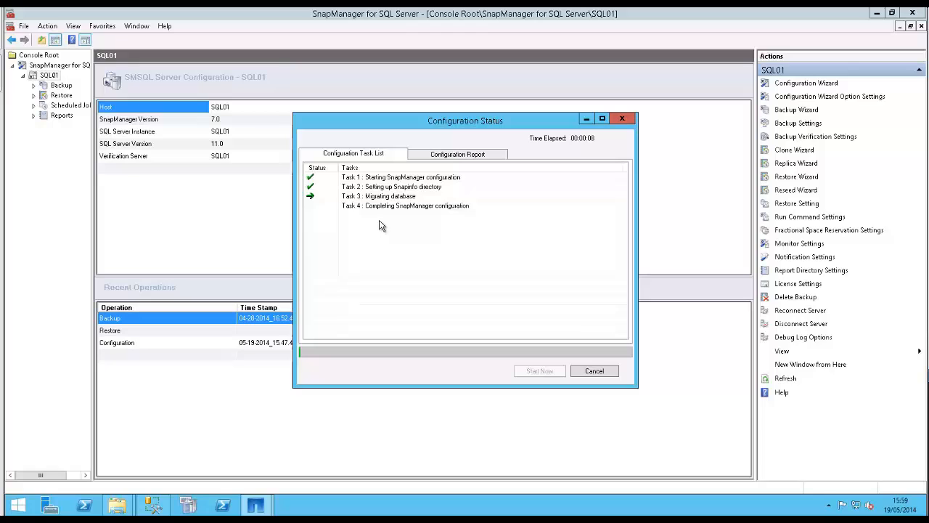
{"action": "left_click", "coordinate": [457, 153]}
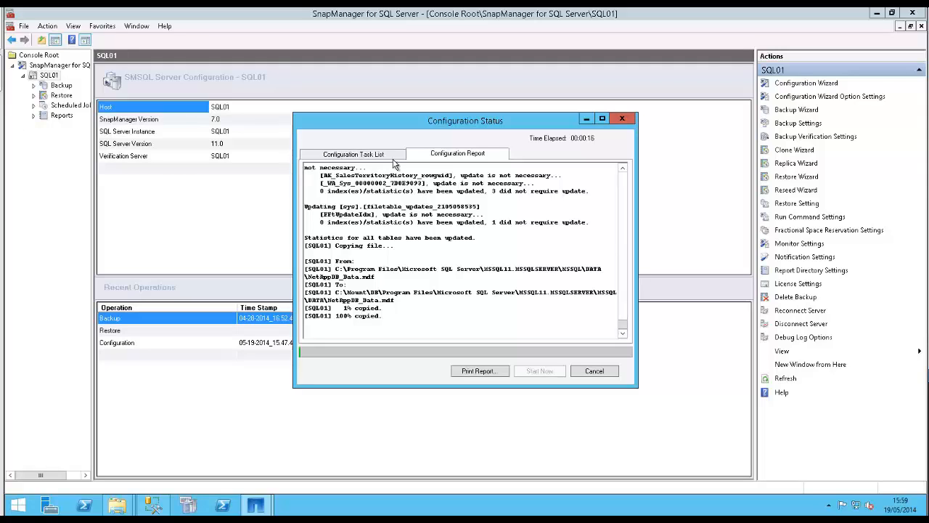
{"action": "left_click", "coordinate": [353, 153]}
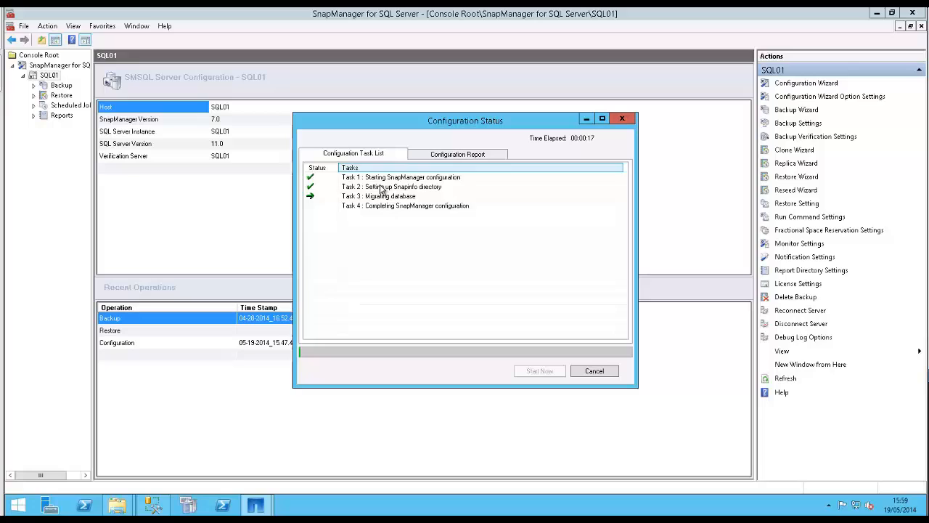
{"action": "left_click", "coordinate": [456, 154]}
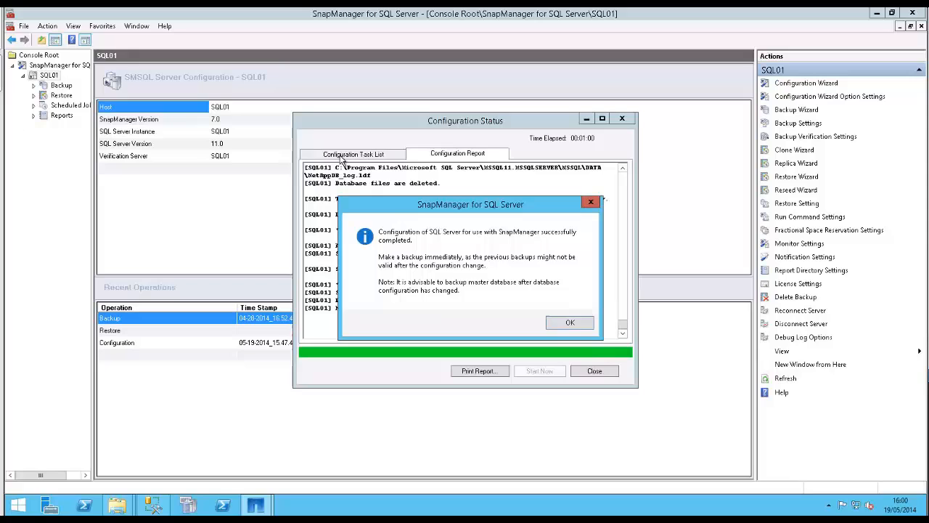
{"action": "mouse_move", "coordinate": [540, 269]}
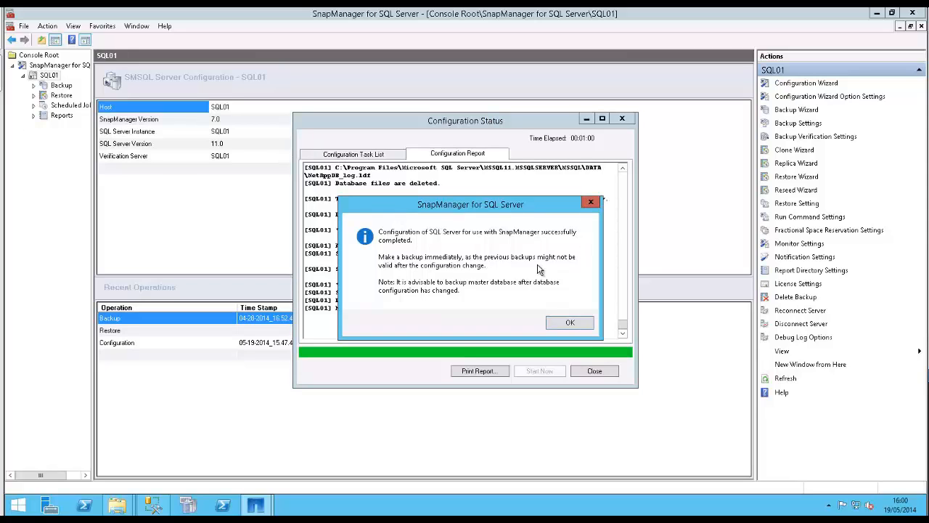
{"action": "mouse_move", "coordinate": [460, 260]}
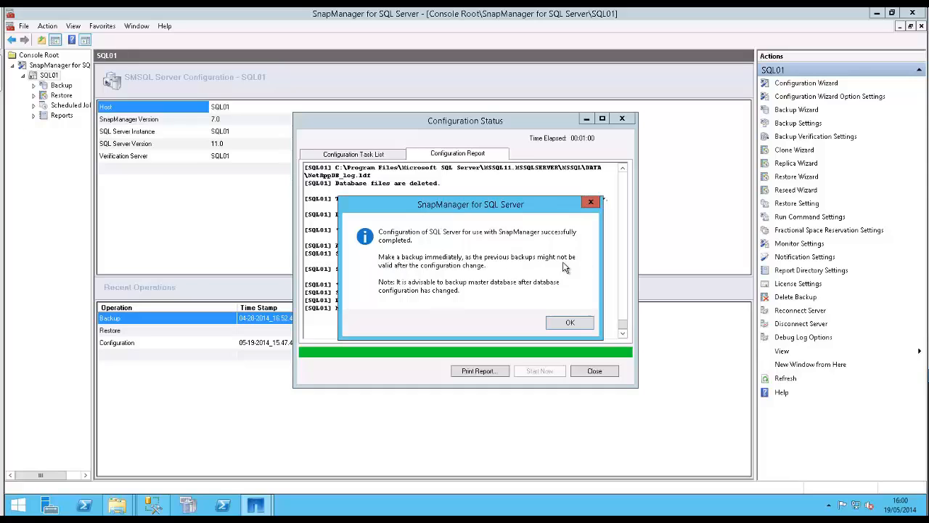
{"action": "mouse_move", "coordinate": [499, 275]}
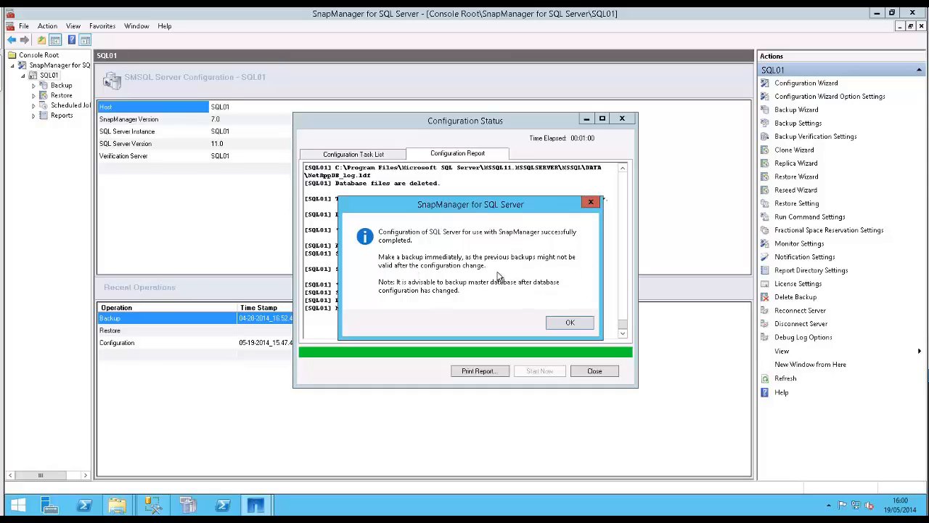
{"action": "mouse_move", "coordinate": [522, 267]}
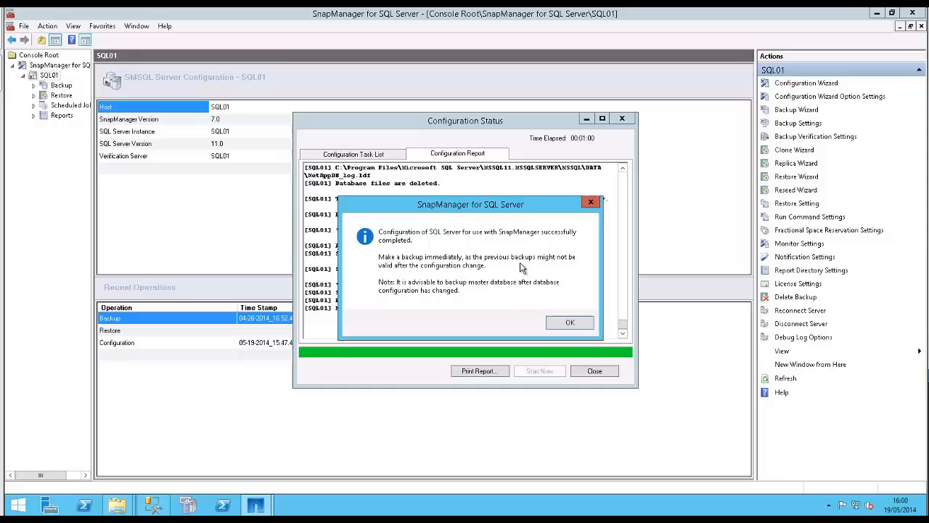
{"action": "mouse_move", "coordinate": [492, 275]}
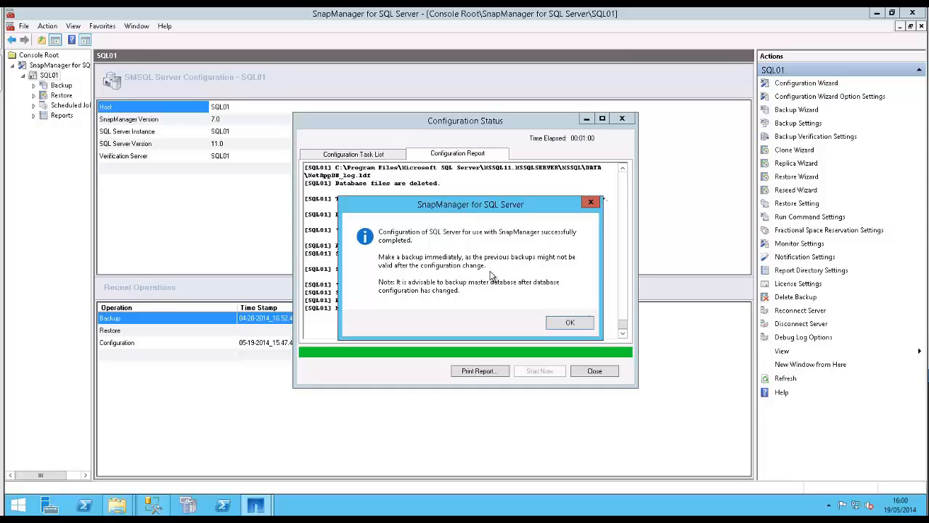
{"action": "mouse_move", "coordinate": [483, 268]}
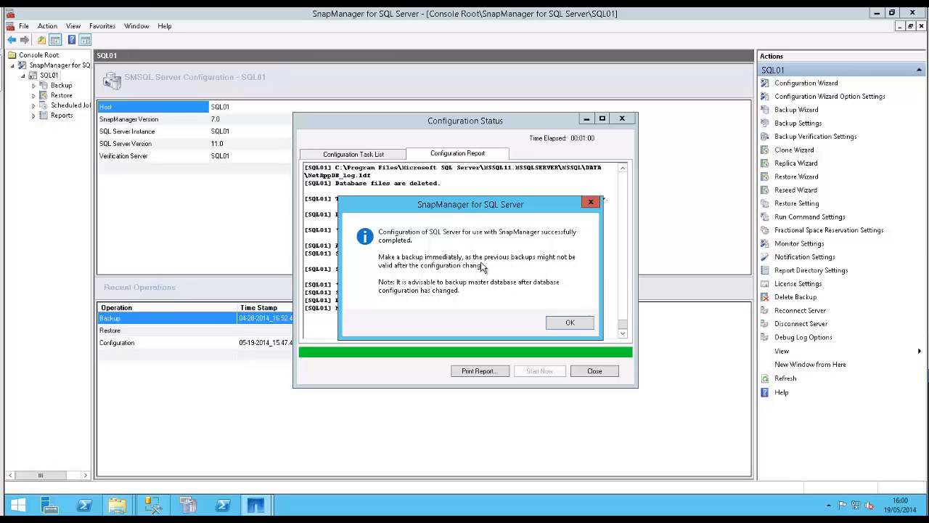
{"action": "mouse_move", "coordinate": [551, 267]}
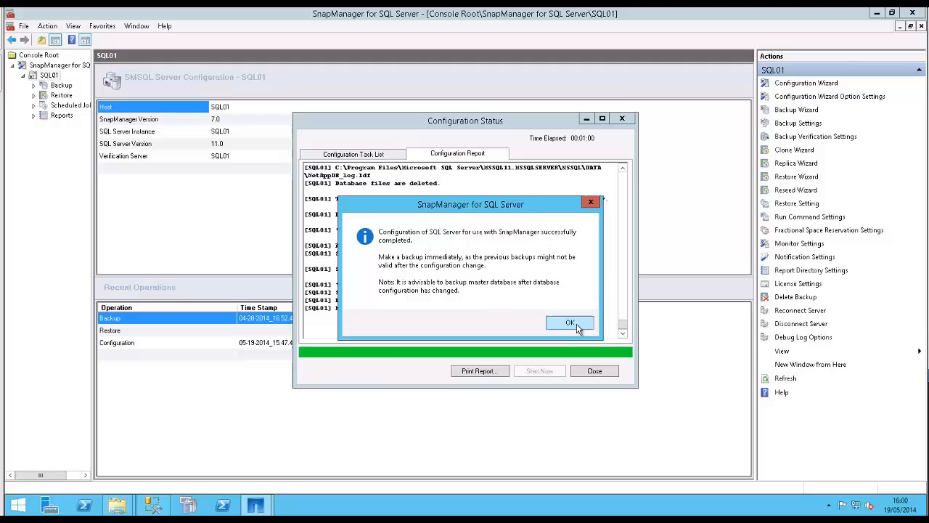
- Dismiss the success message and close the Configuration Status window
{"action": "left_click", "coordinate": [569, 323]}
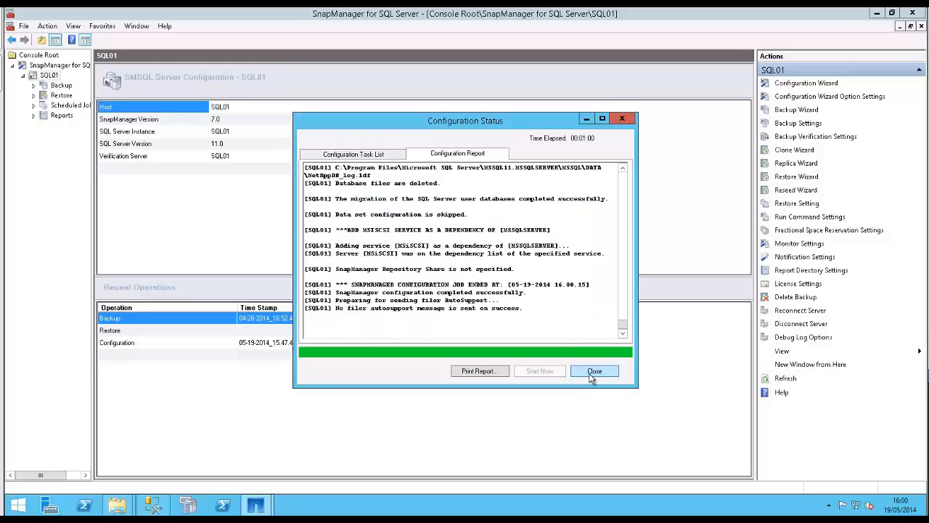
{"action": "left_click", "coordinate": [595, 371]}
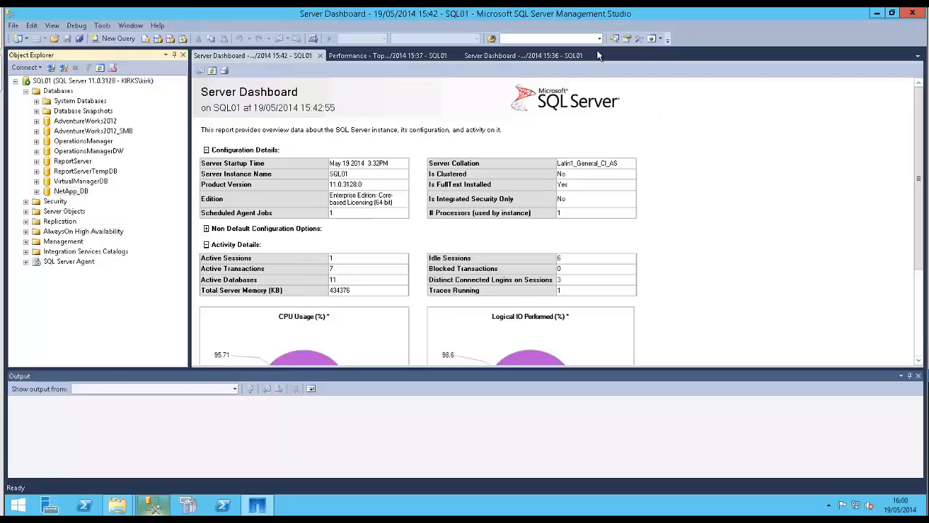
{"action": "left_click", "coordinate": [69, 80]}
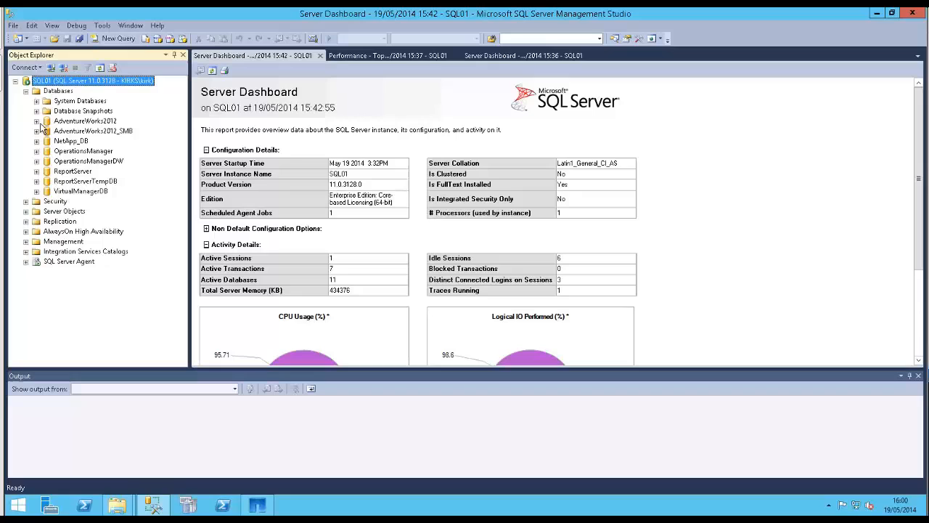
{"action": "right_click", "coordinate": [70, 140]}
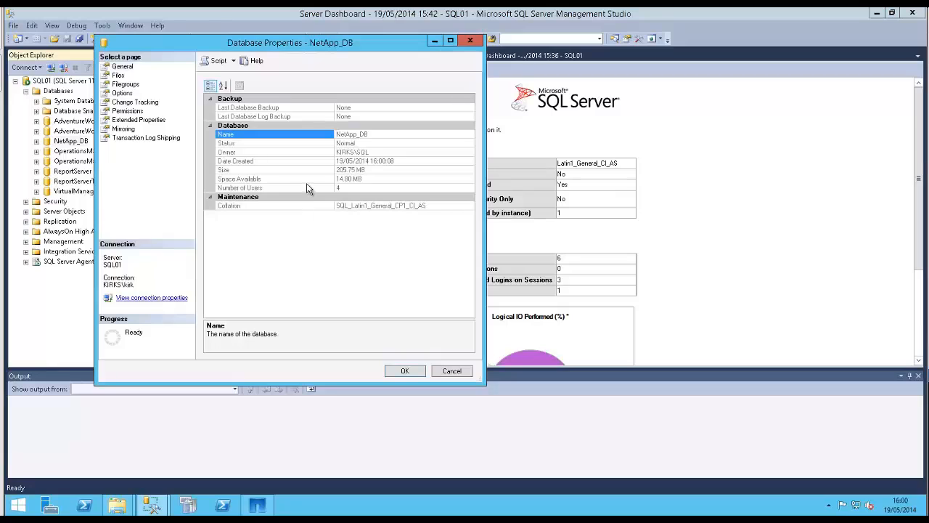
{"action": "left_click", "coordinate": [126, 75]}
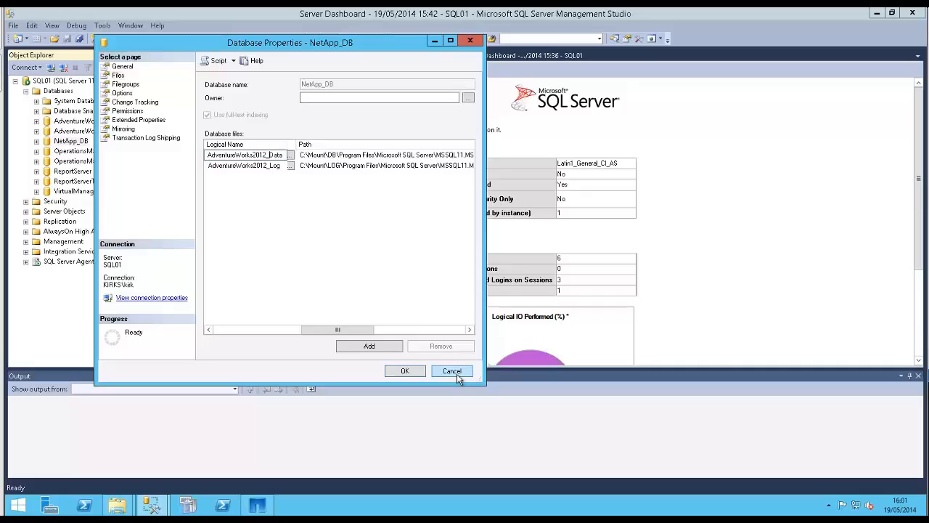
{"action": "left_click", "coordinate": [451, 370]}
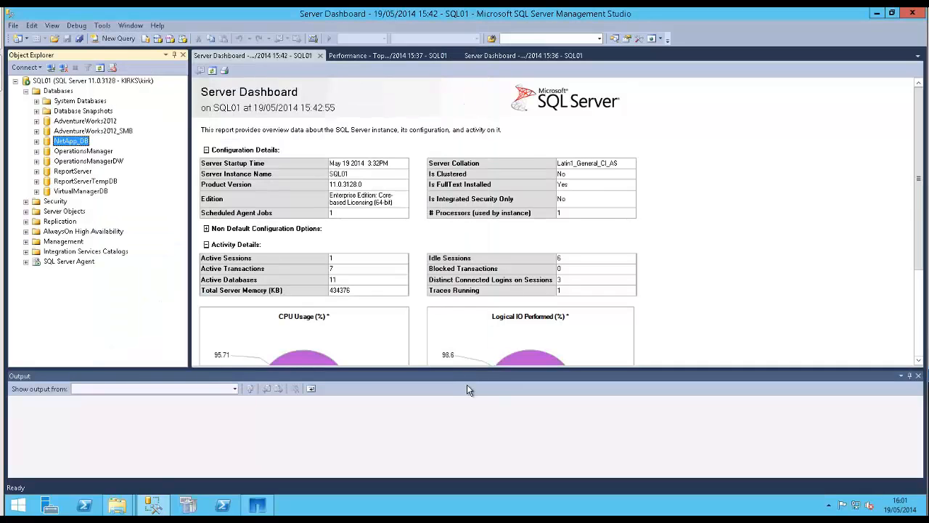